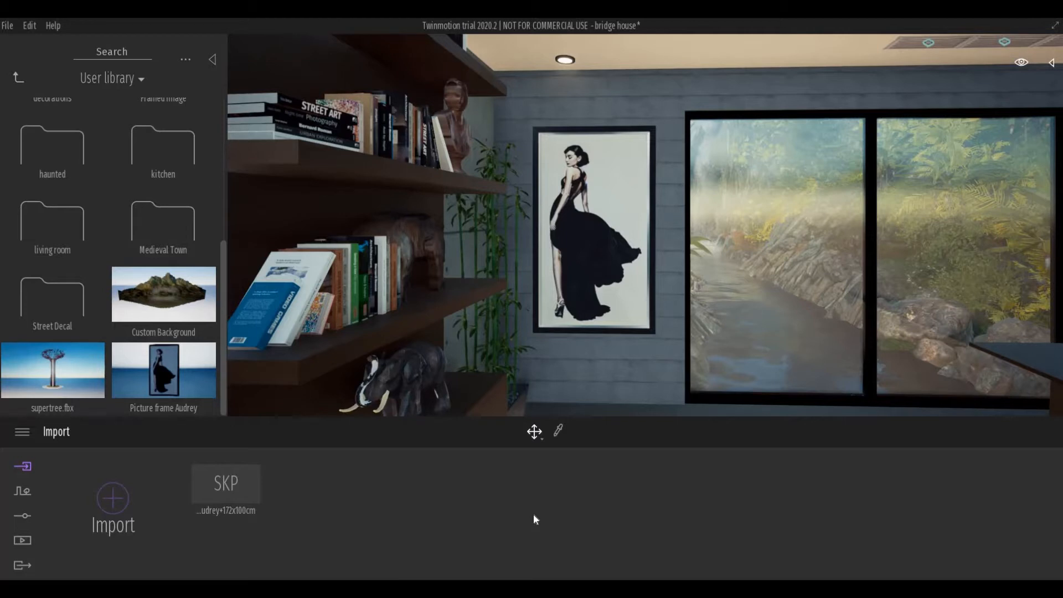
pyautogui.moveTo(588, 321)
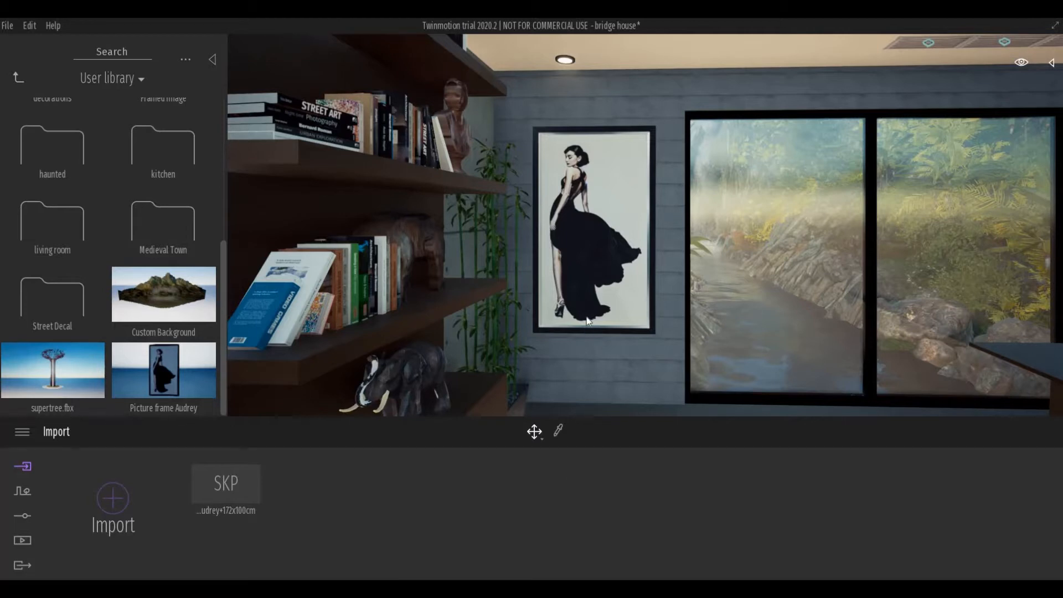
pyautogui.moveTo(553, 474)
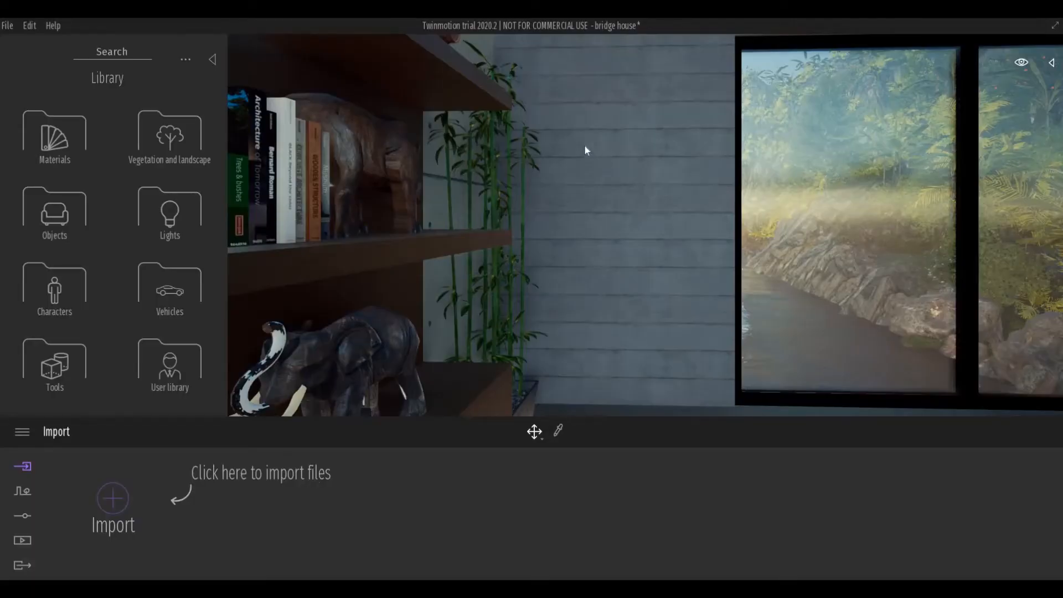
pyautogui.moveTo(625, 136)
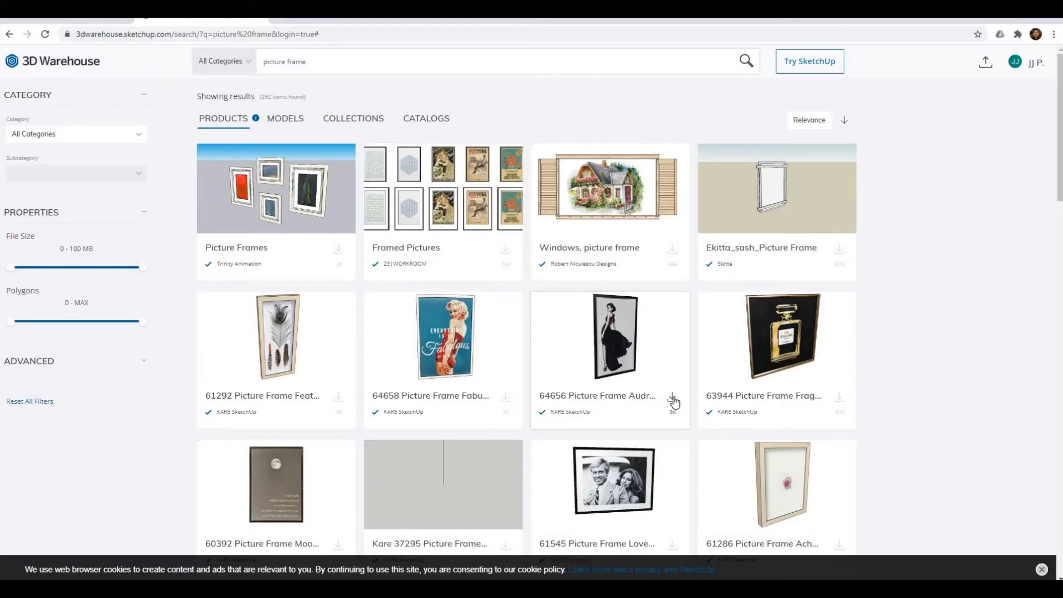
pyautogui.moveTo(673, 399)
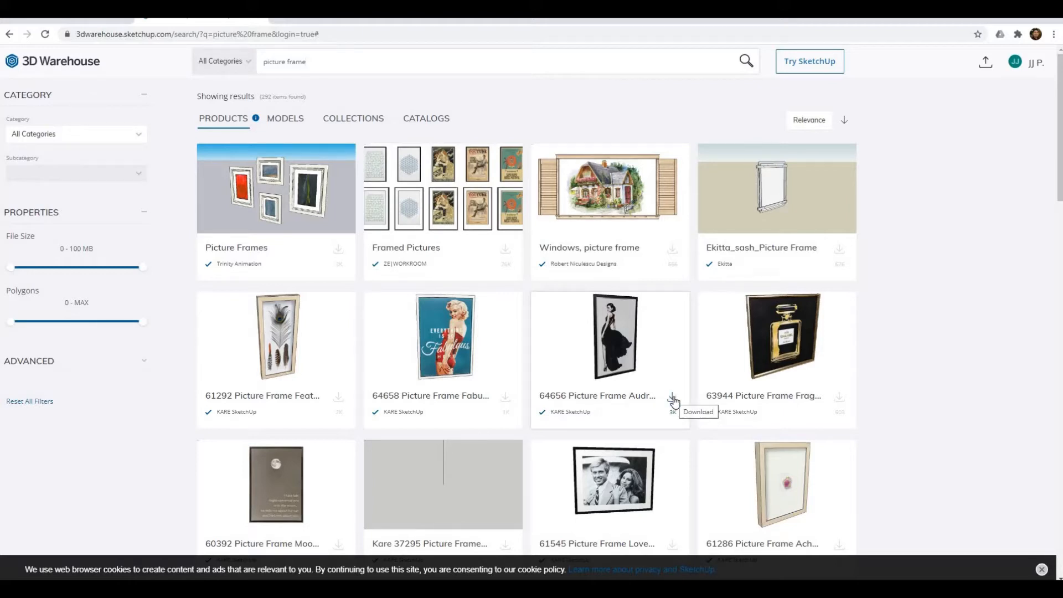
# Download the Audrey picture frame from 3D Warehouse as a SketchUp 2020 .skp model
pyautogui.click(672, 397)
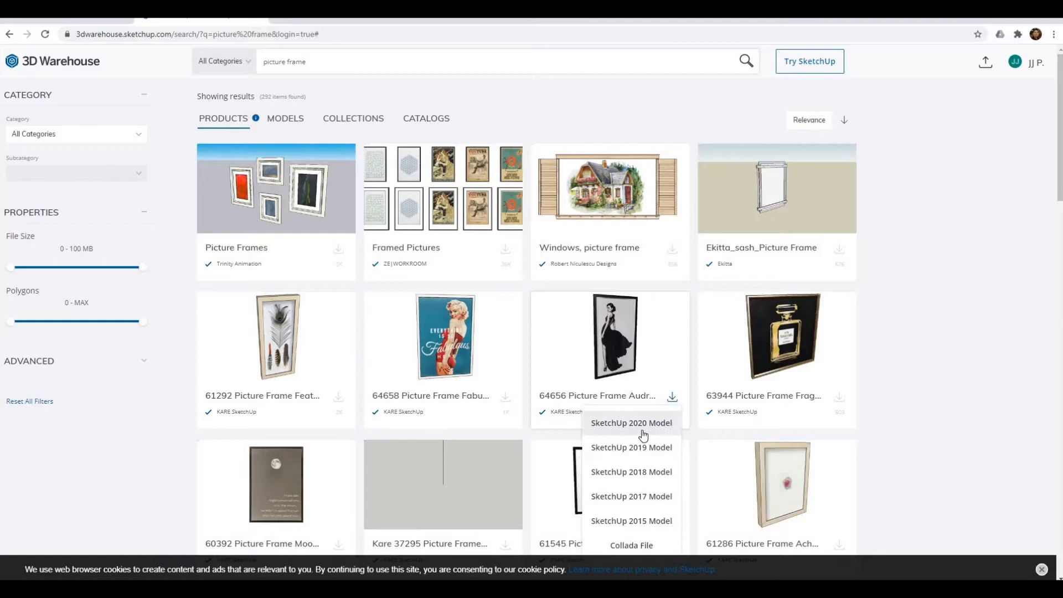
pyautogui.moveTo(648, 429)
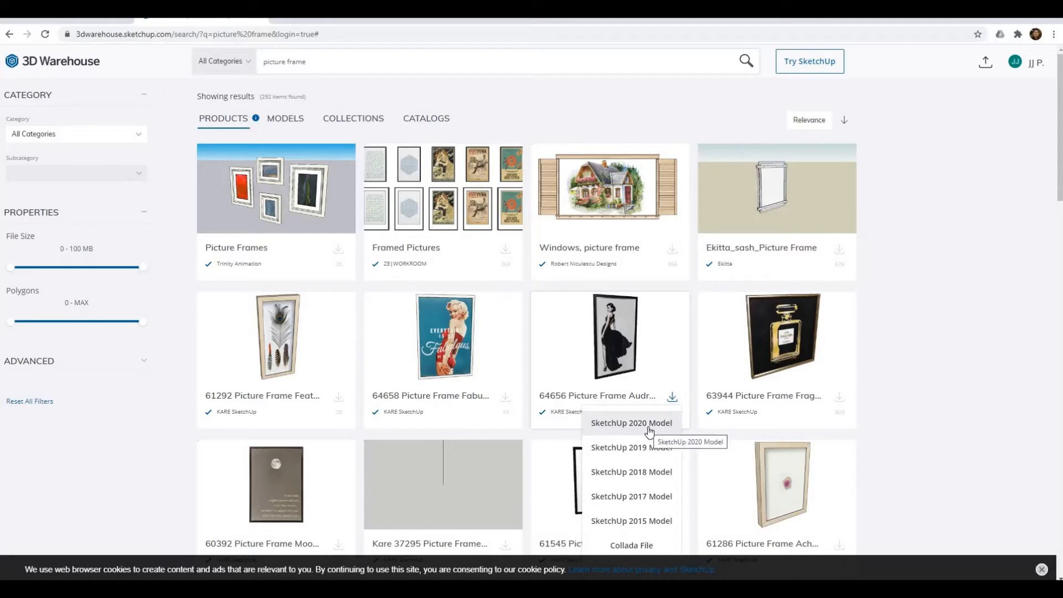
pyautogui.click(630, 424)
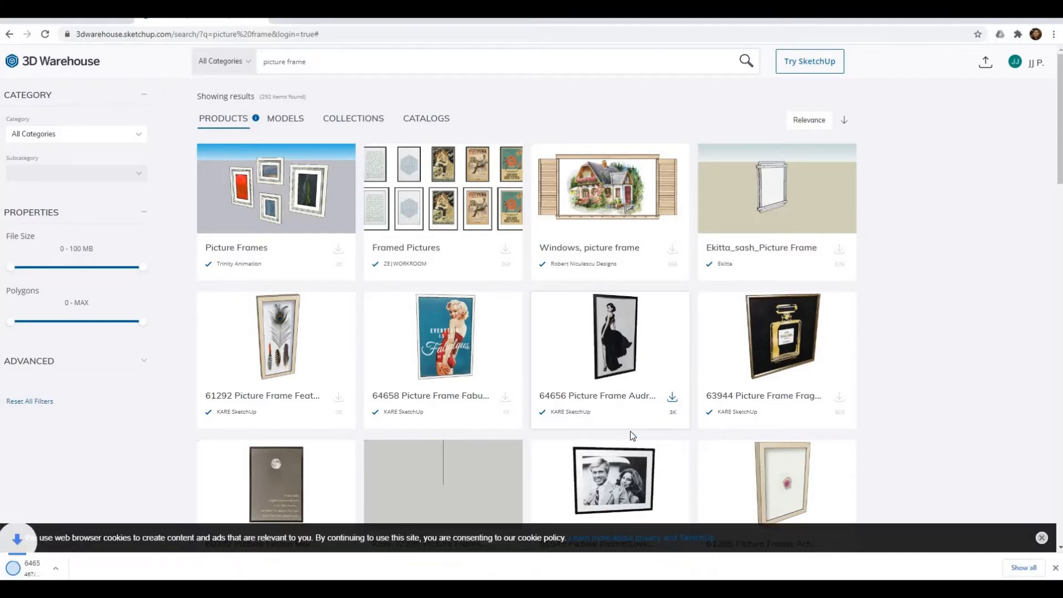
pyautogui.click(672, 396)
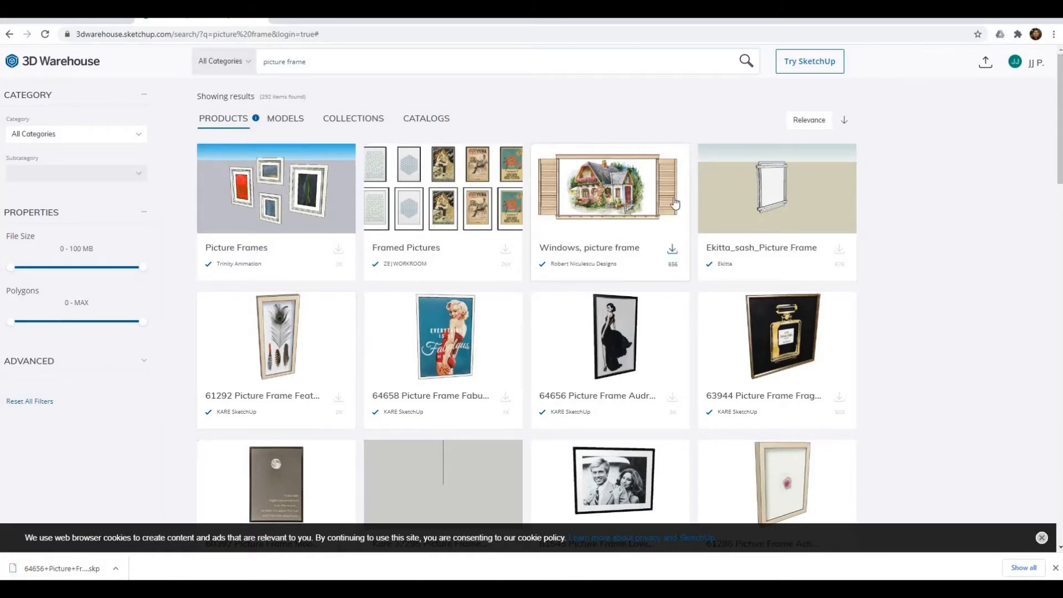
pyautogui.moveTo(204, 514)
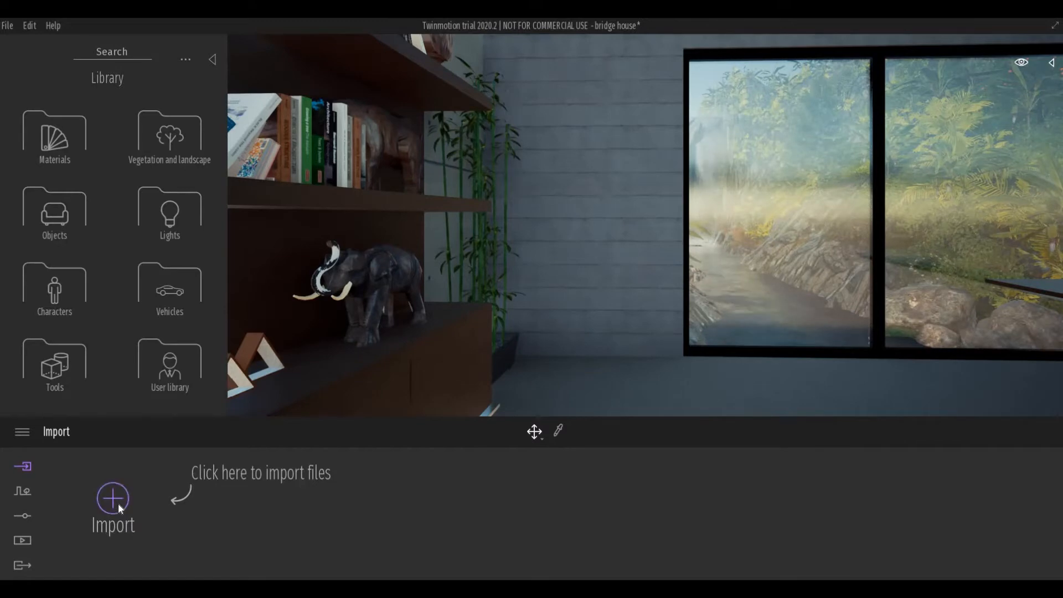
# Start a new geometry import and bring up the file browser for the source file
pyautogui.click(113, 499)
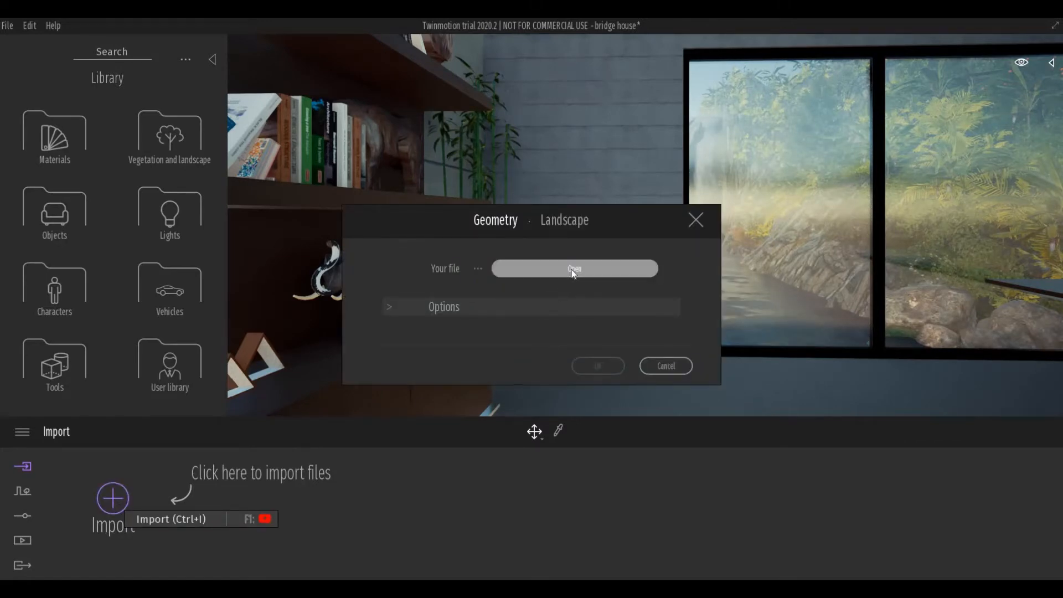
pyautogui.click(573, 268)
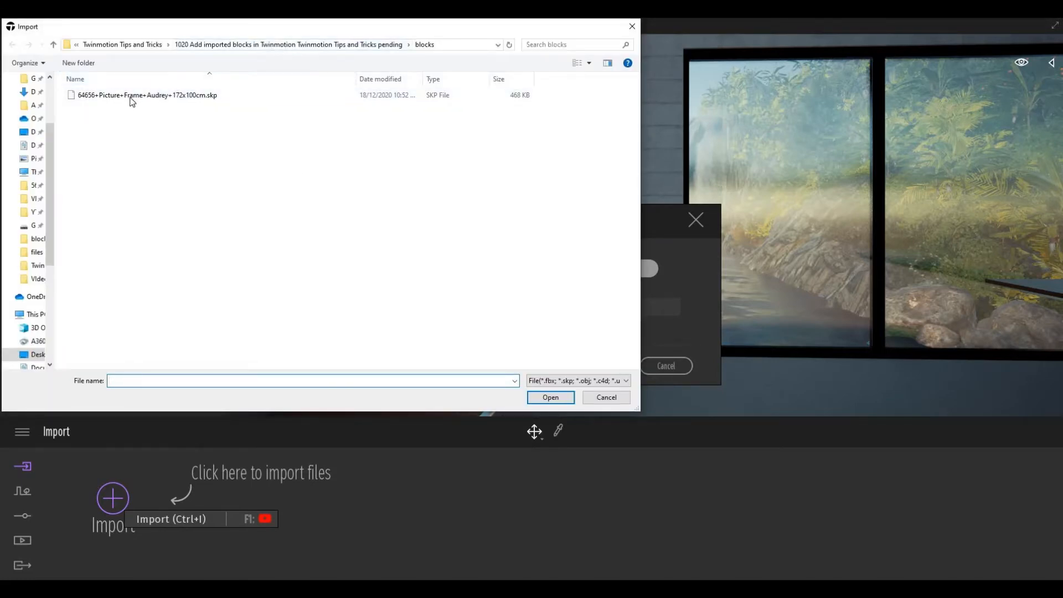
# Choose the 64656 Picture Frame Audrey .skp file from the blocks folder as the import source
pyautogui.click(131, 96)
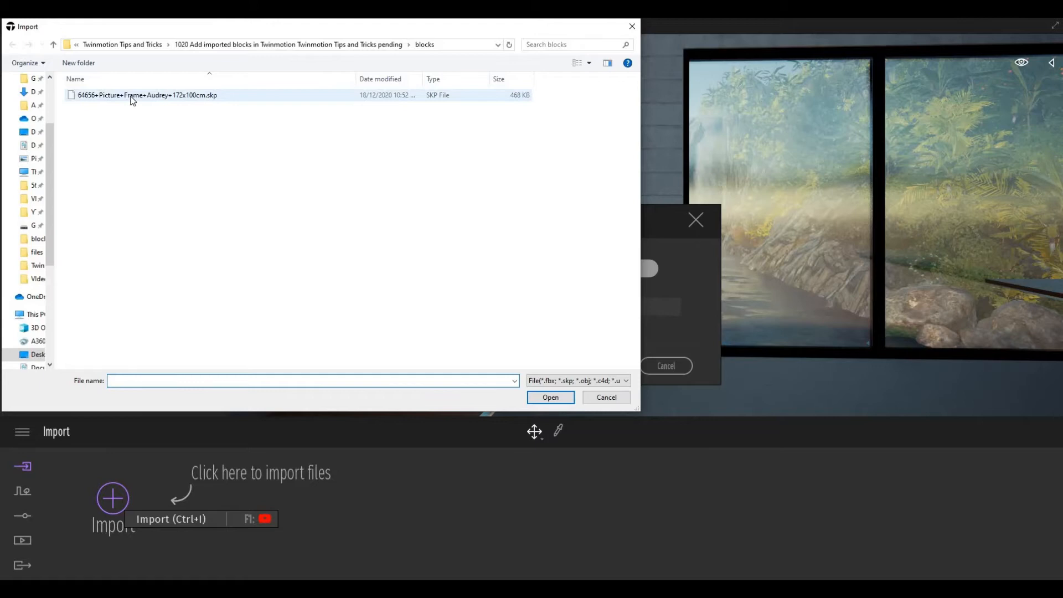
pyautogui.click(141, 95)
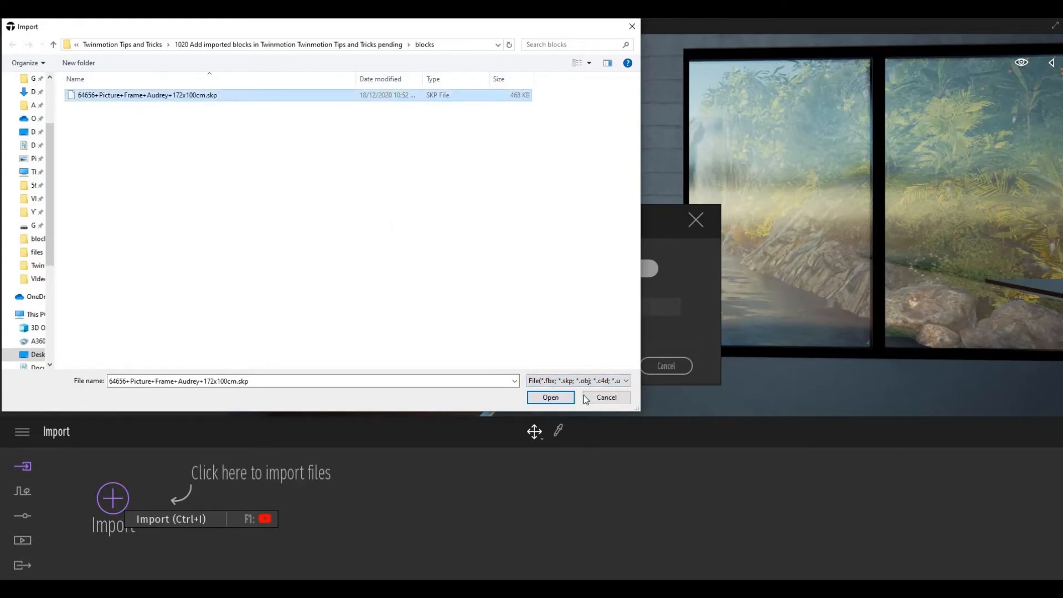
pyautogui.click(551, 396)
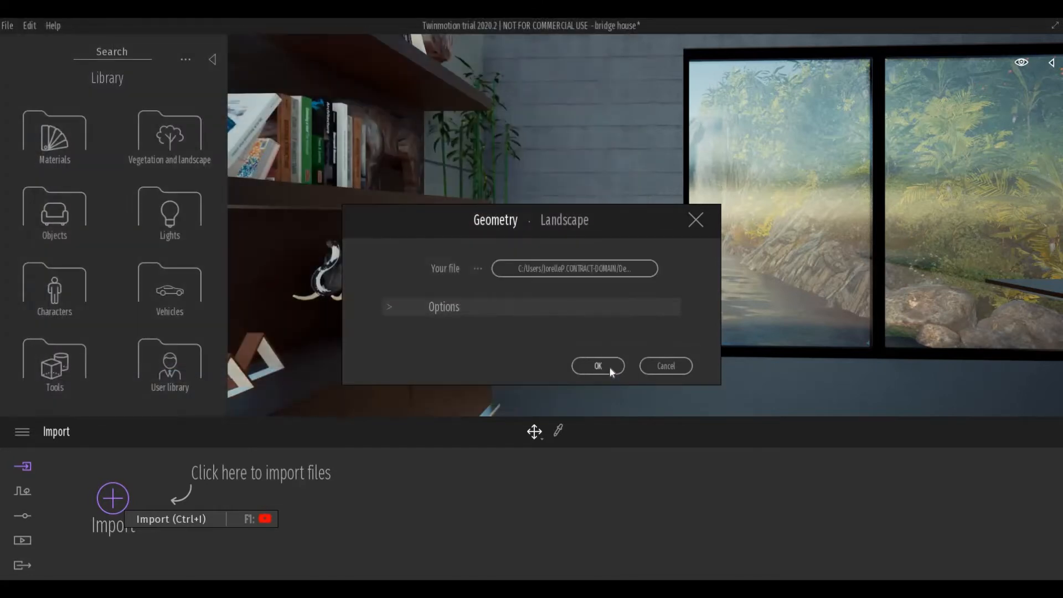
# Import the Audrey frame with 'Use scene material' and 'Apply to all' kept for conflicting materials
pyautogui.click(598, 365)
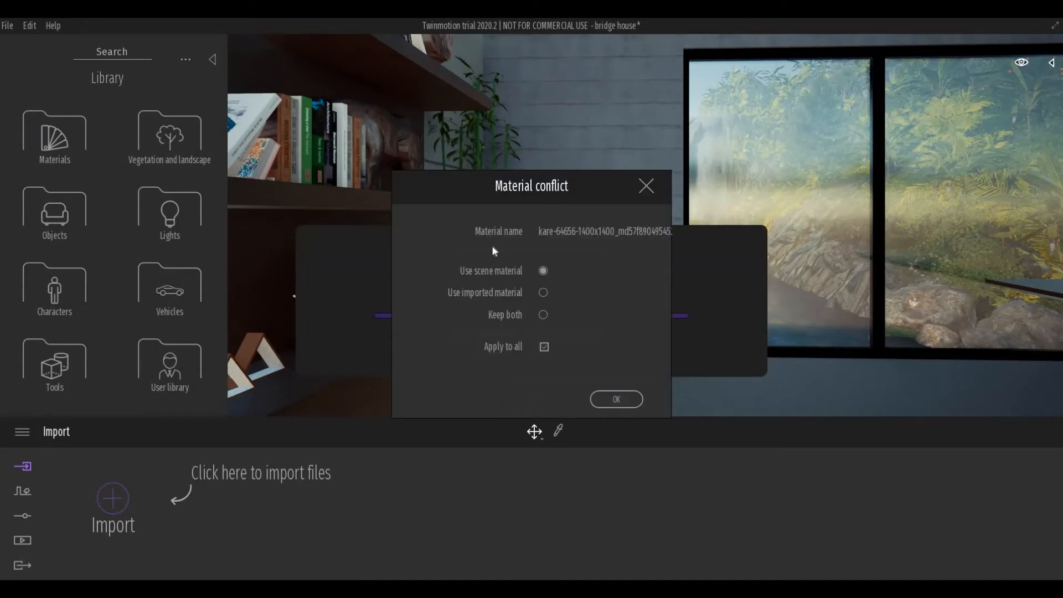
pyautogui.moveTo(462, 277)
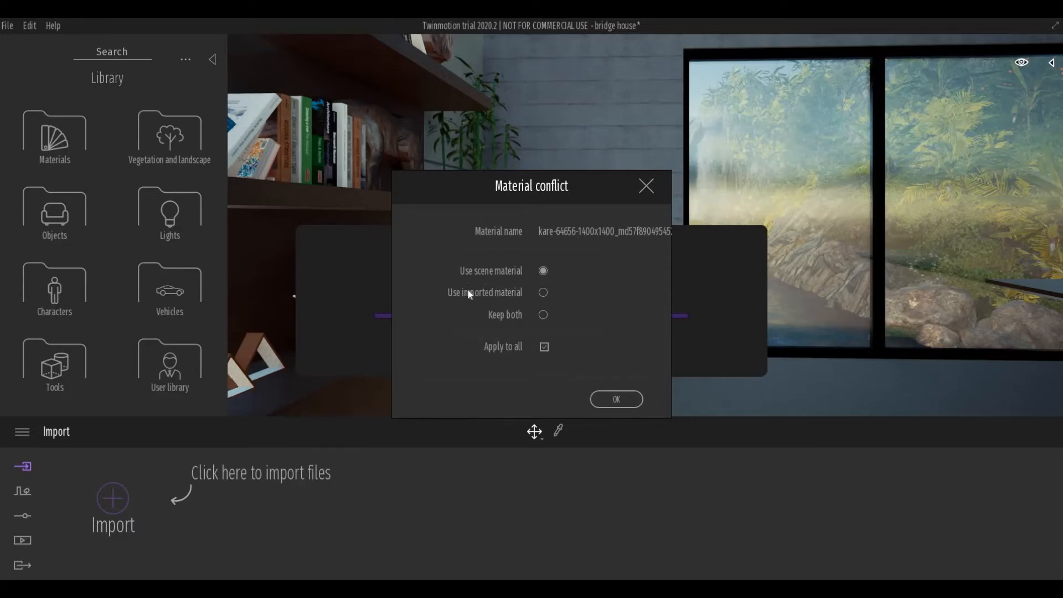
pyautogui.moveTo(499, 353)
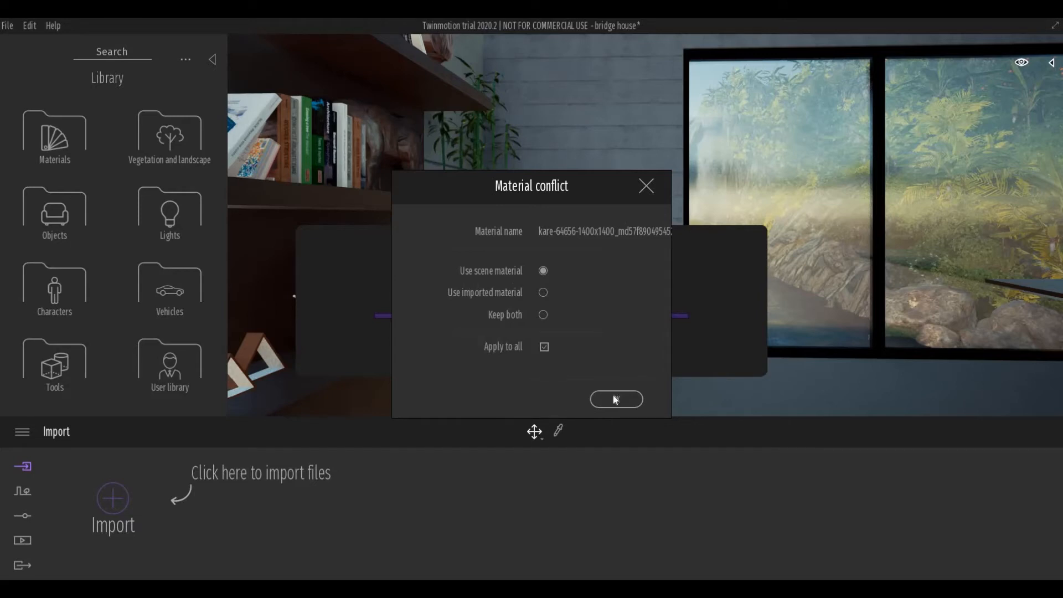
pyautogui.click(616, 399)
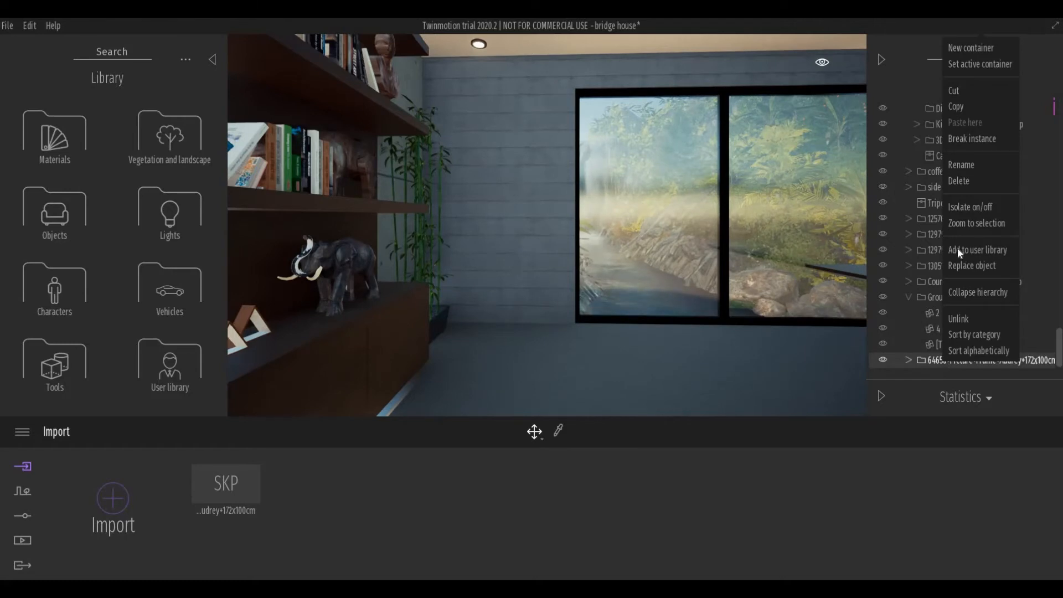
pyautogui.moveTo(962, 223)
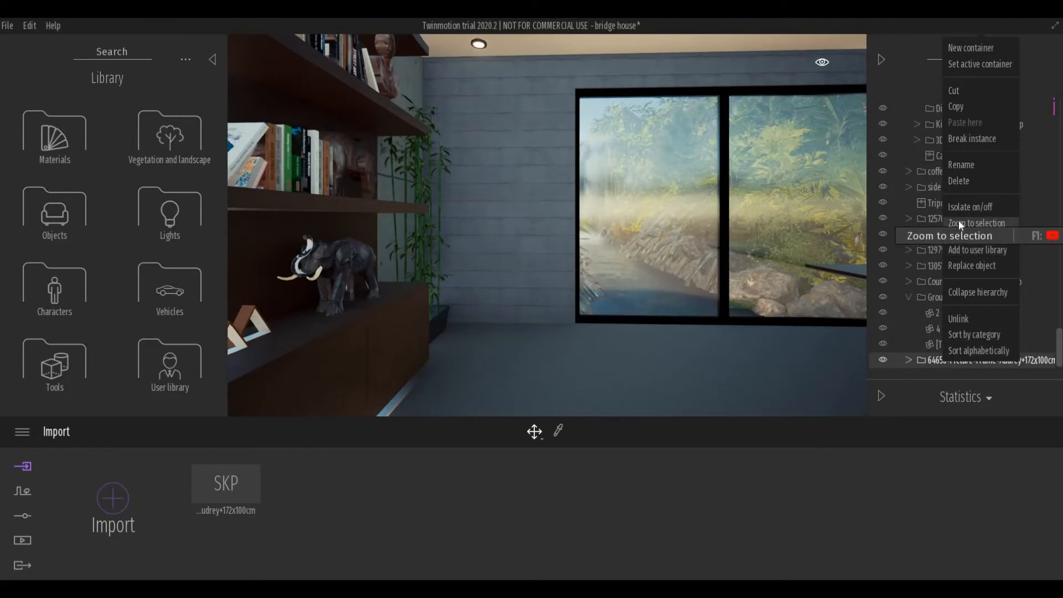
# Zoom to selection on the imported frame in the scene hierarchy to centre it in the viewport
pyautogui.click(973, 224)
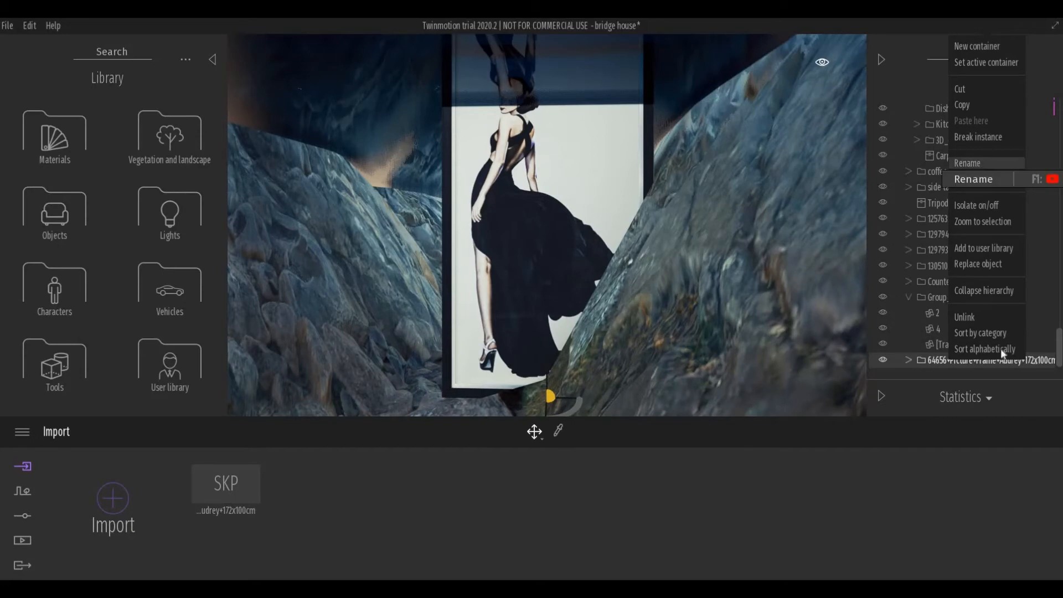
# Rename the imported frame to 'Picture frame Audrey' and add it to the user library
pyautogui.click(974, 179)
pyautogui.write('Picture frame Audrey')
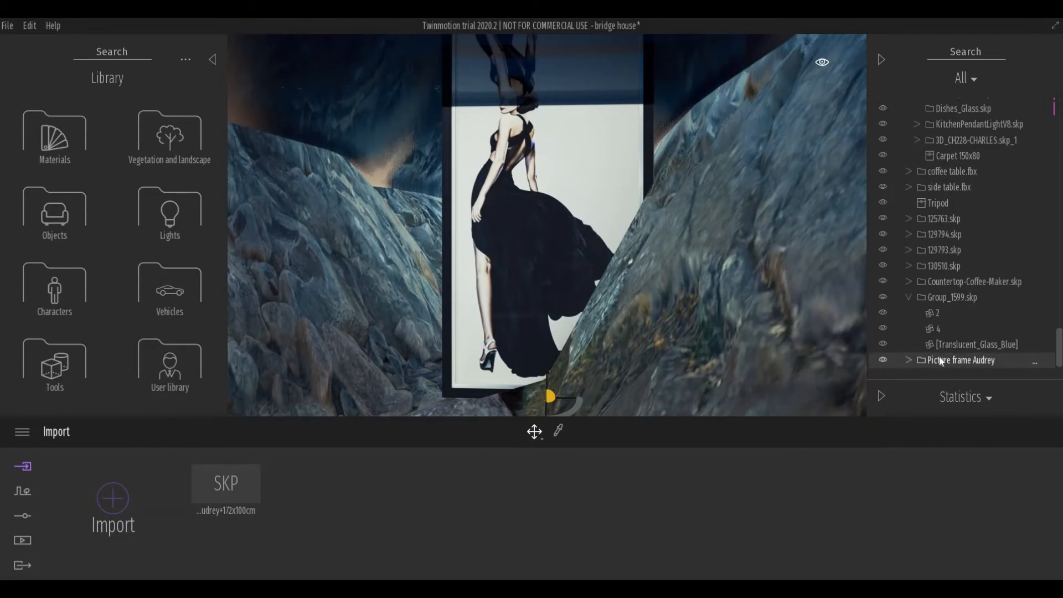
pyautogui.rightClick(962, 360)
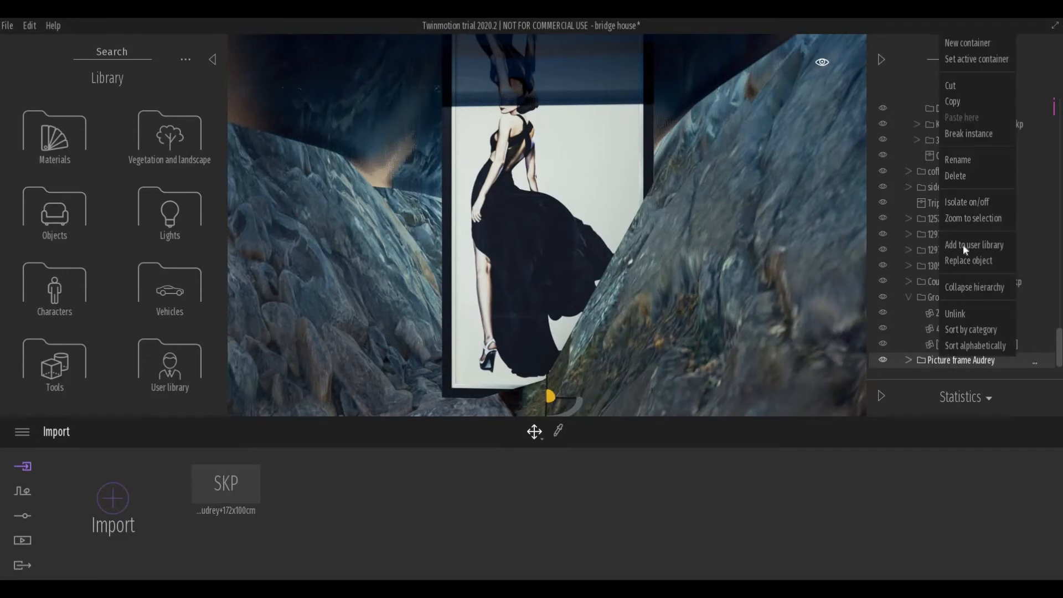
pyautogui.moveTo(975, 245)
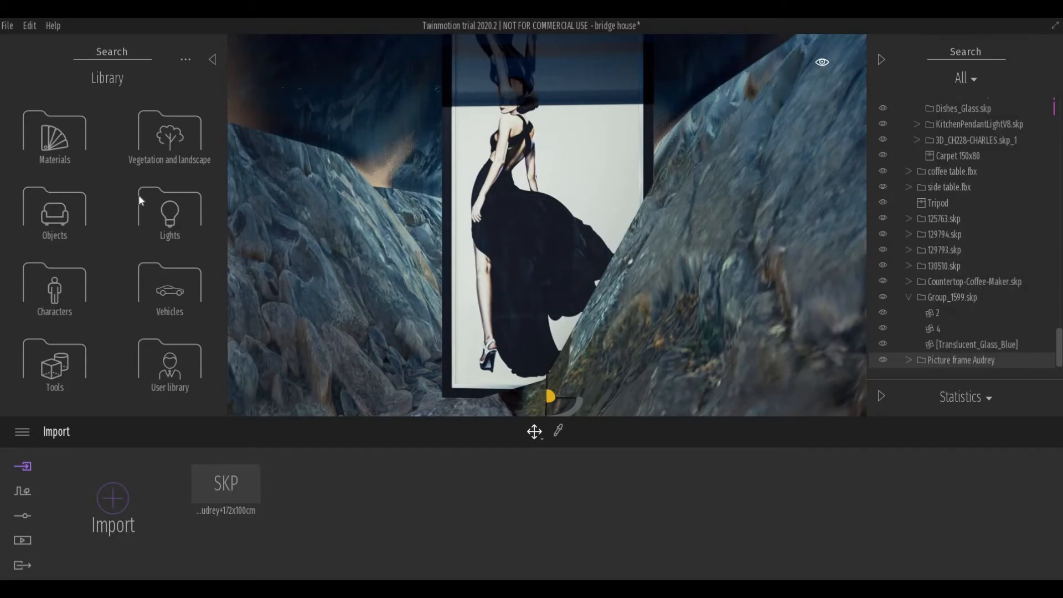
pyautogui.moveTo(169, 285)
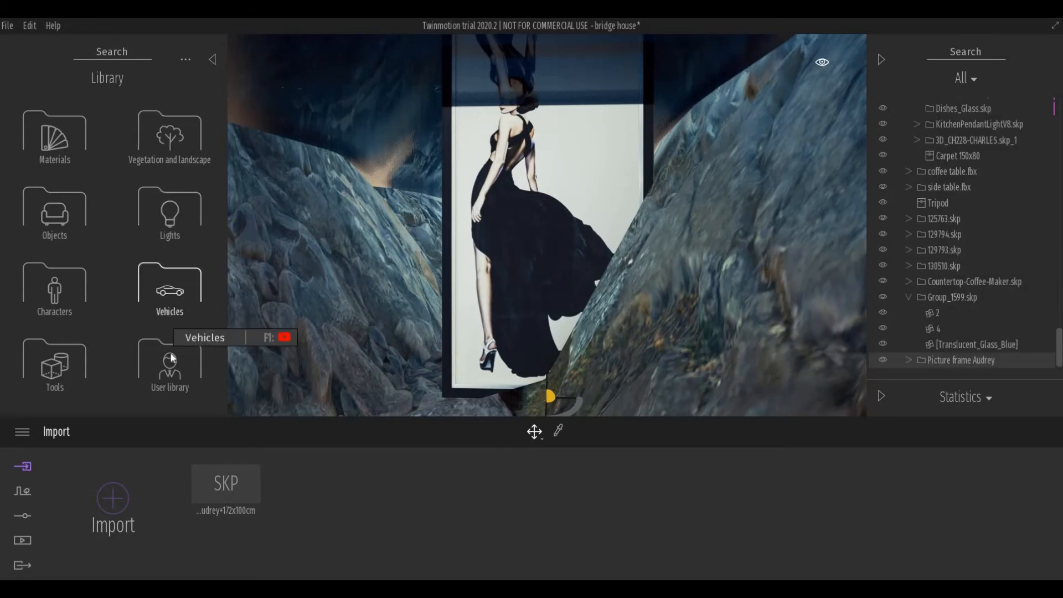
pyautogui.moveTo(171, 358)
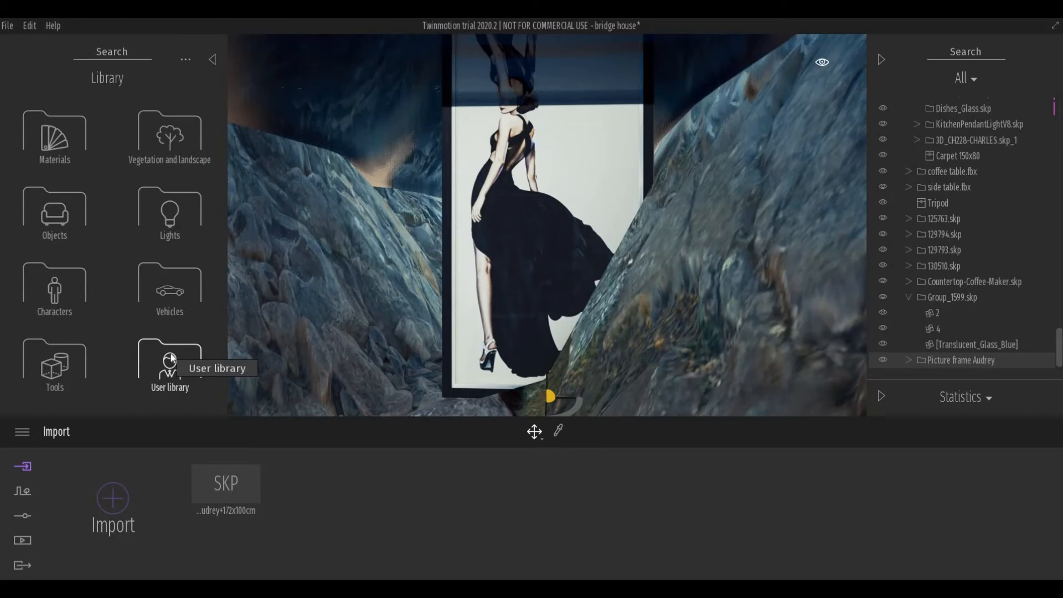
# Browse the User library folder to find the saved Picture frame Audrey asset
pyautogui.click(170, 361)
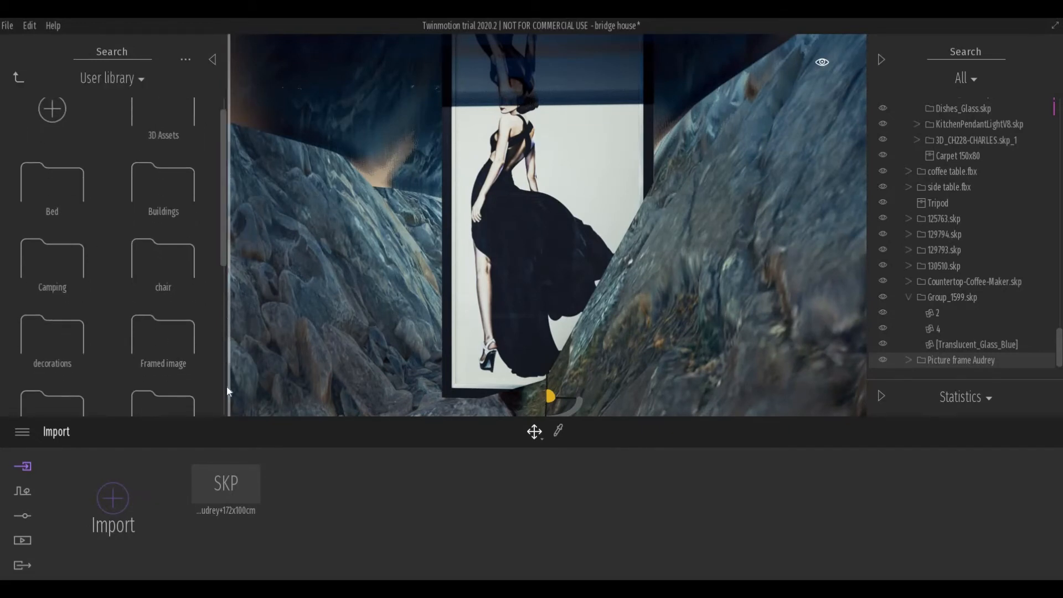
pyautogui.scroll(-3)
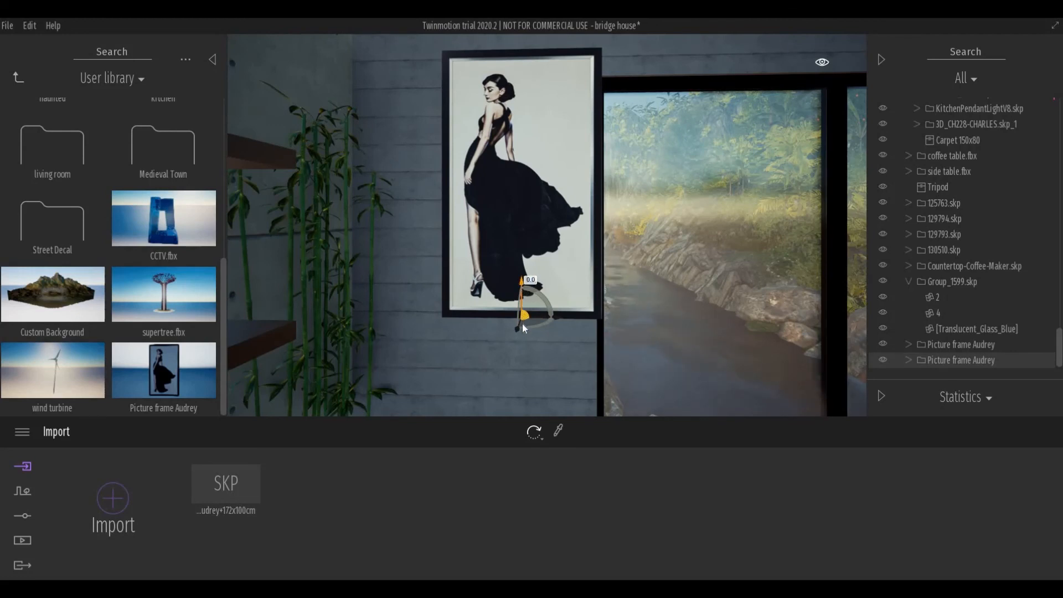
# Rotate the second Audrey frame with the gizmo so it sits flat against the wall clear of the window
pyautogui.moveTo(522, 329); pyautogui.dragTo(549, 368)
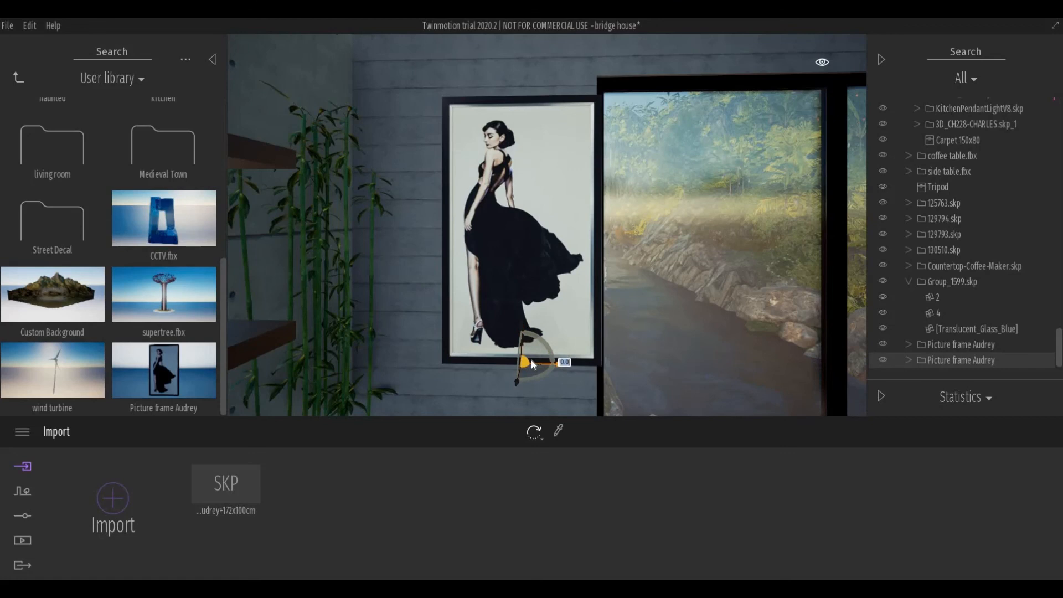
pyautogui.moveTo(543, 363); pyautogui.dragTo(512, 363)
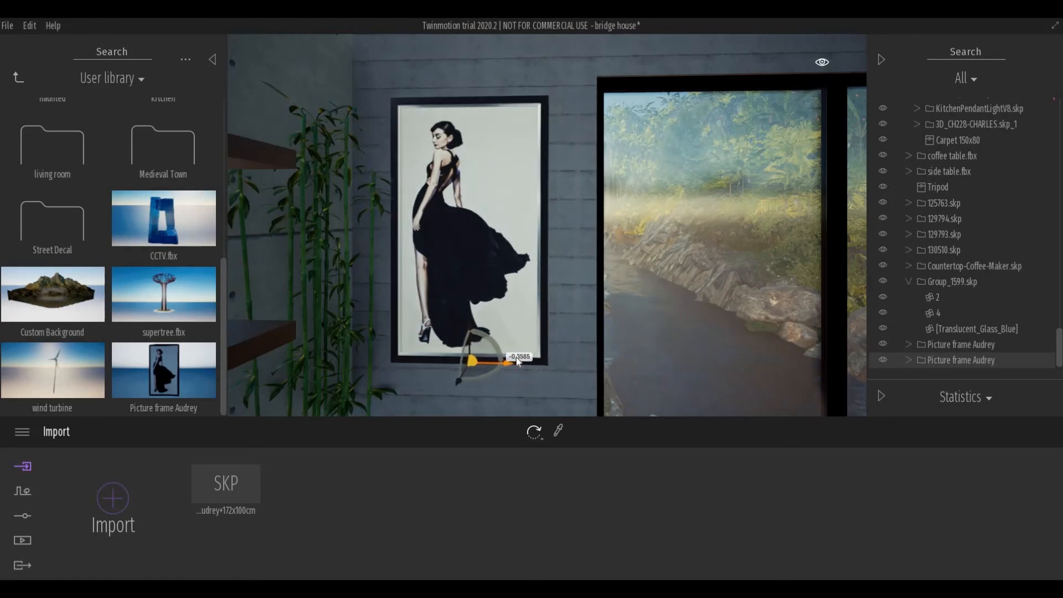